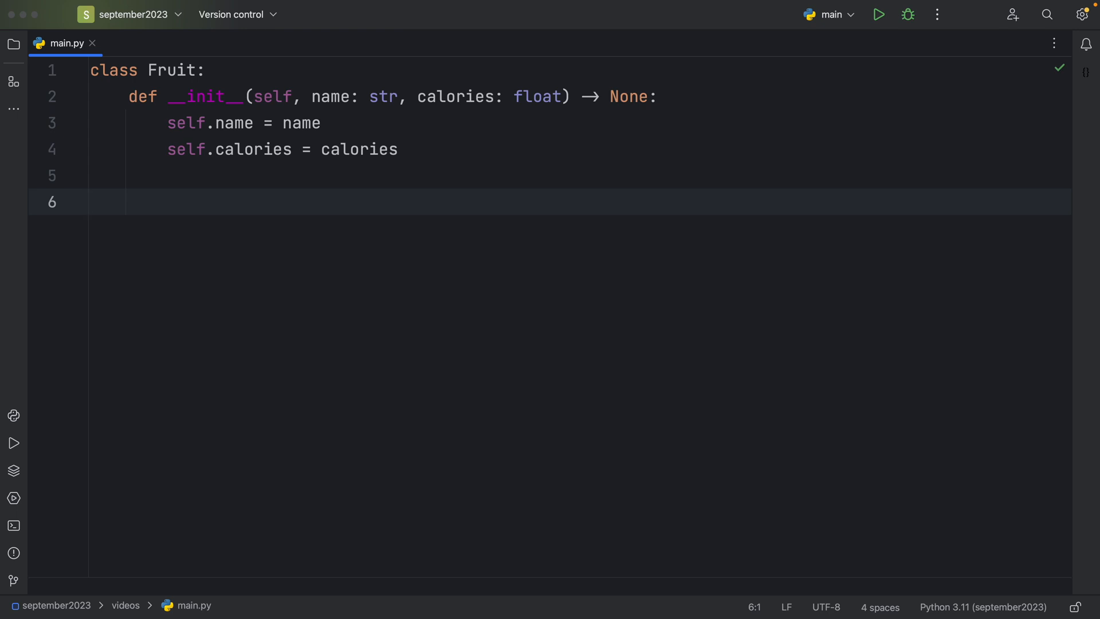
On line 7, write banana: Fruit = Fruit('Banana', 50) with parameter hints displayed.
type("banan")
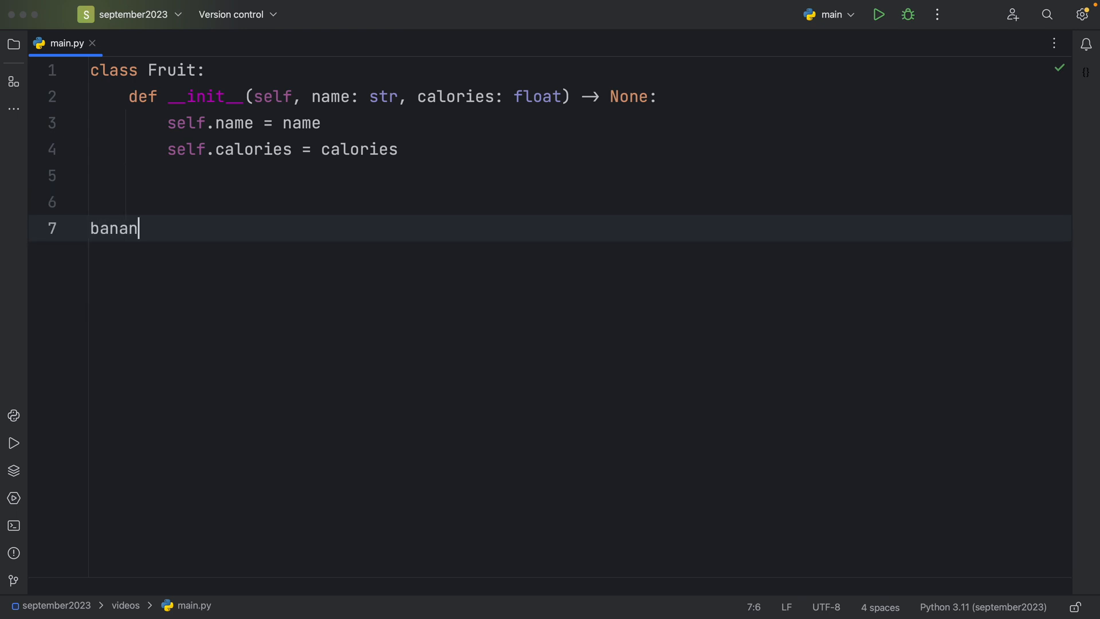
type("a: Fruit ?")
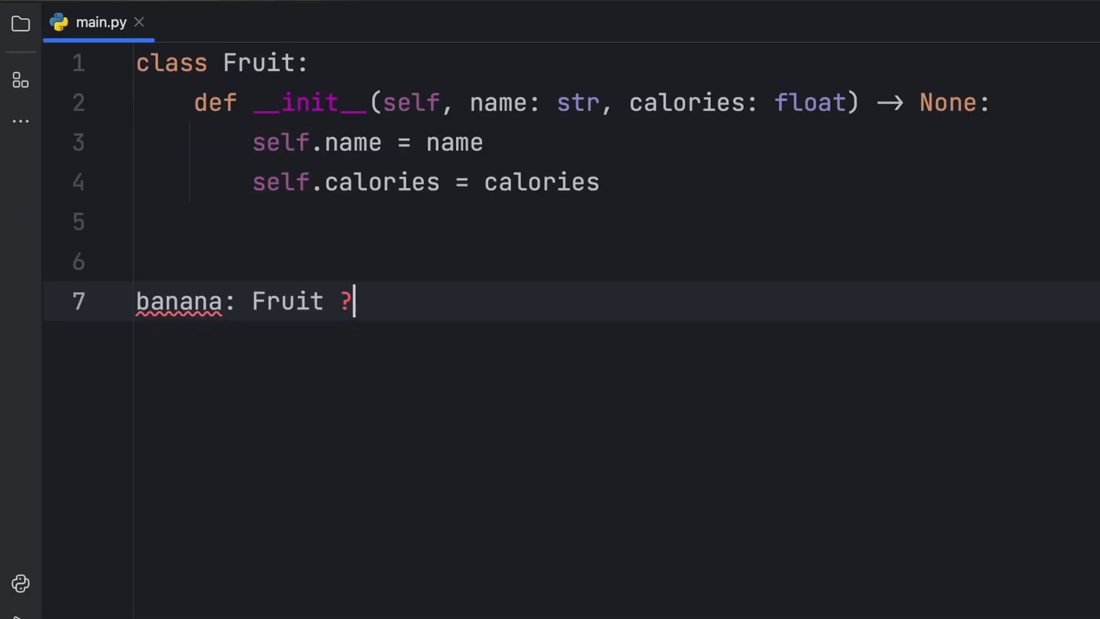
type("= Fruit(")
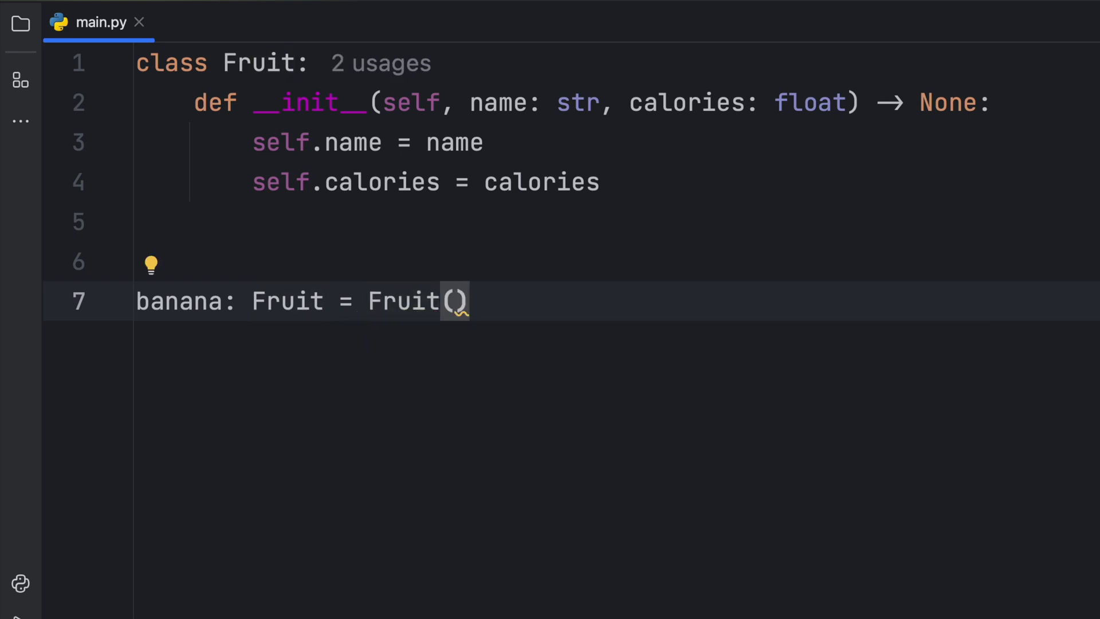
type("'Bana")
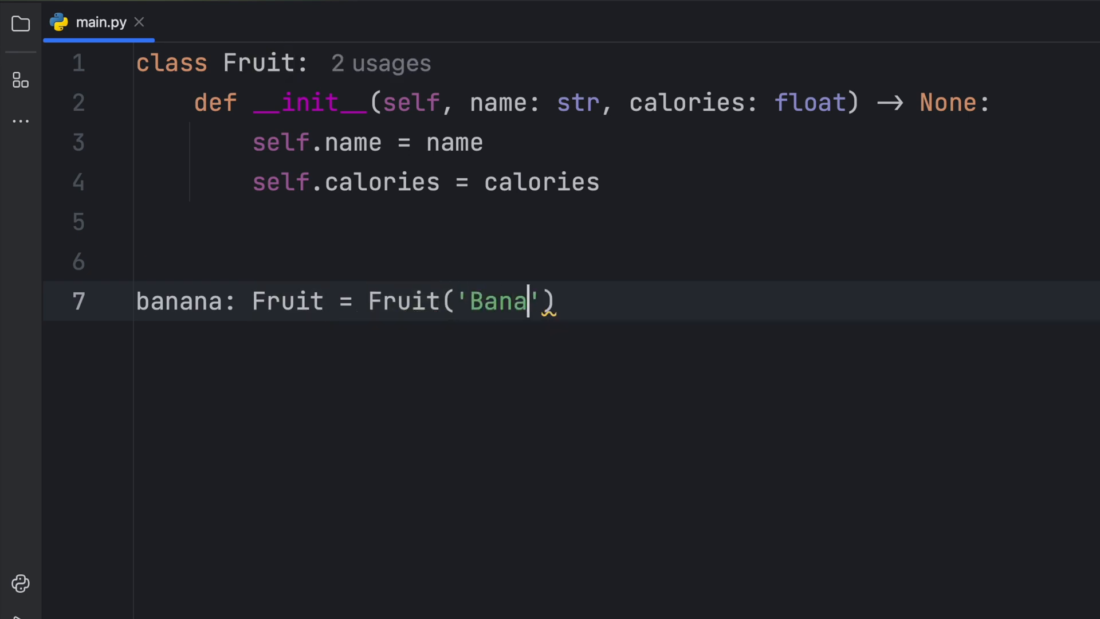
type("na',")
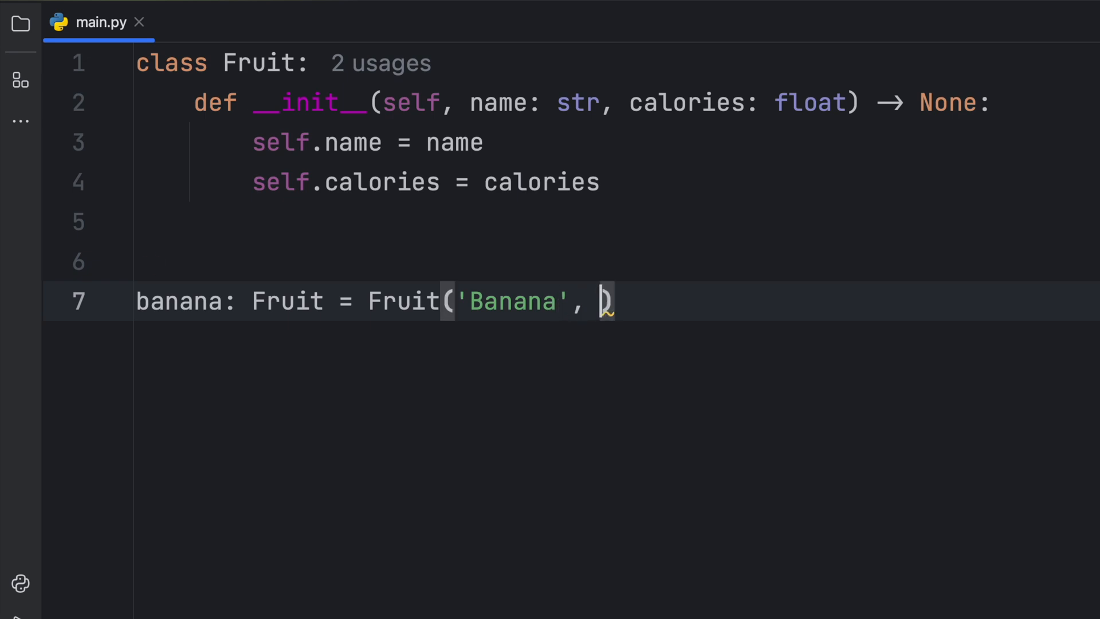
type("50")
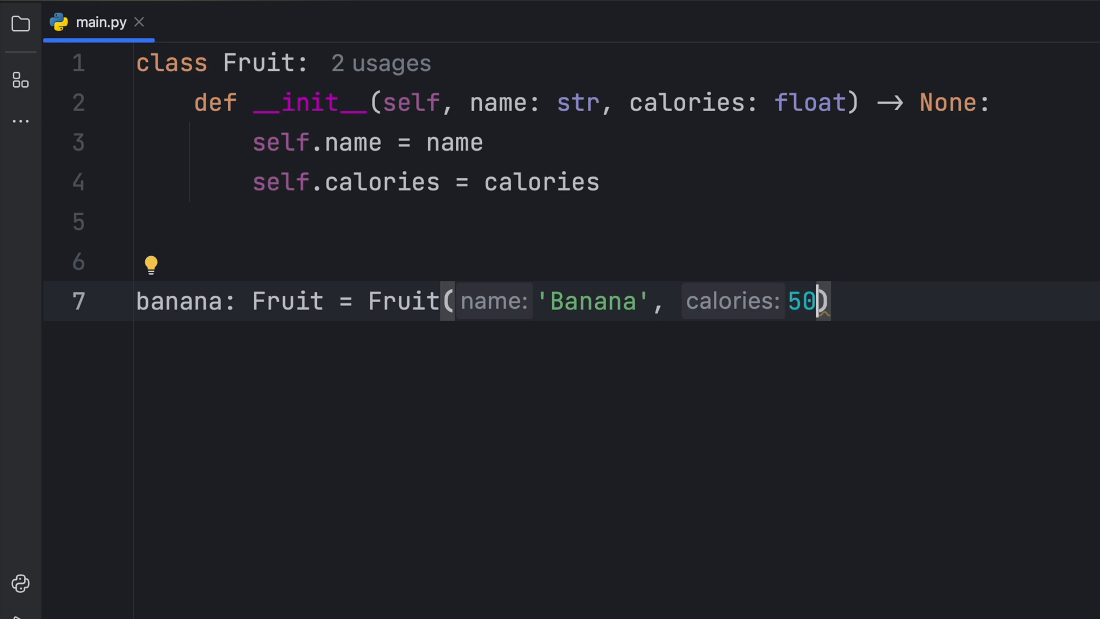
mouse_move(381, 63)
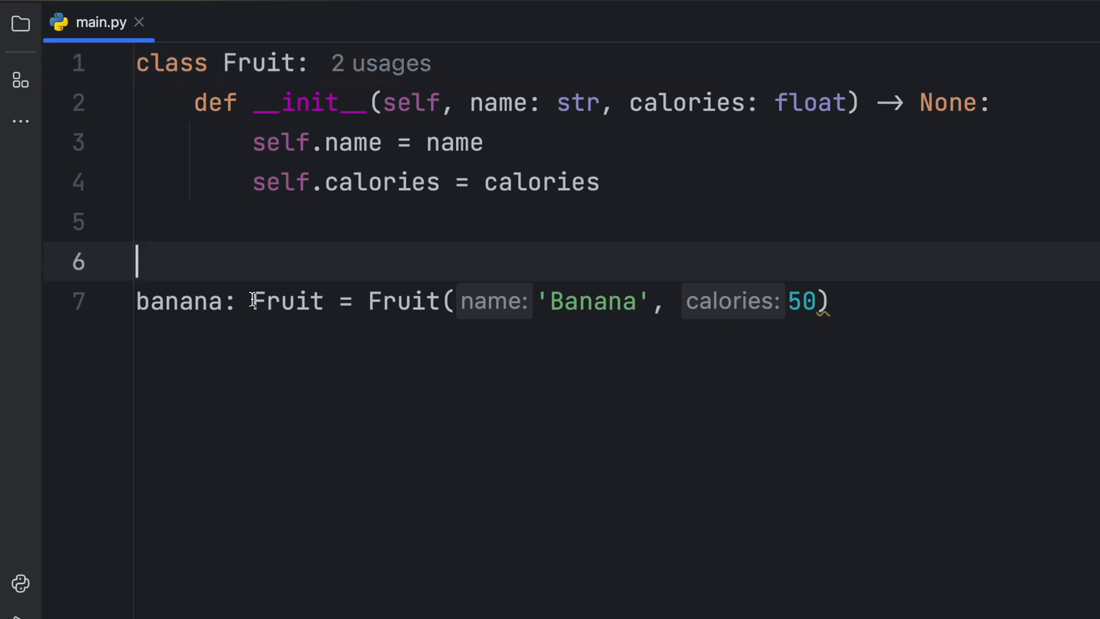
double_click(286, 301)
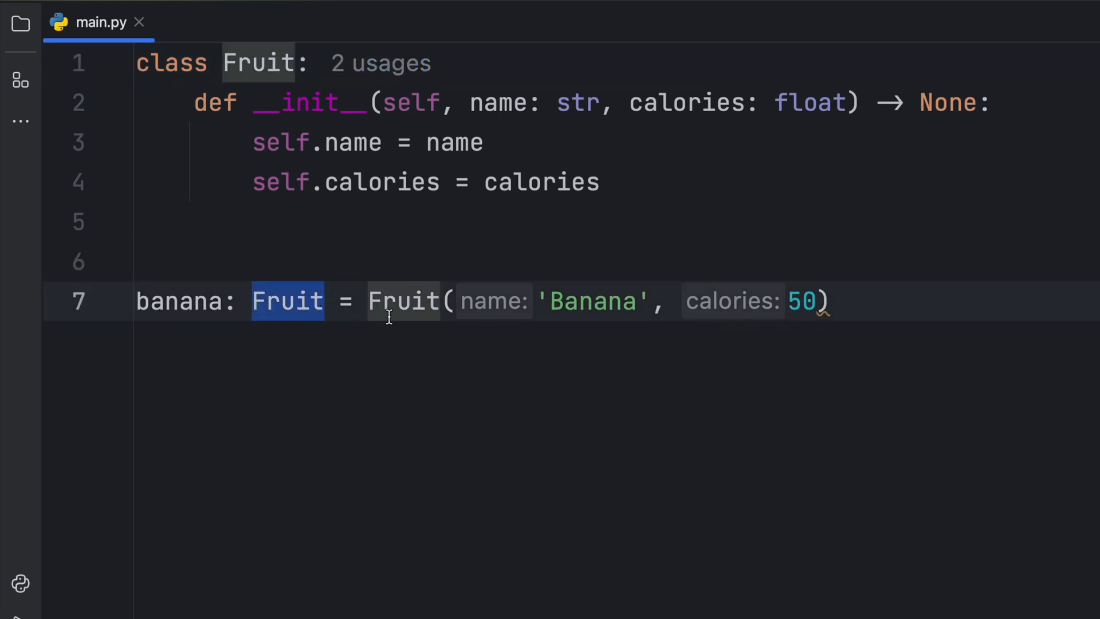
double_click(402, 301)
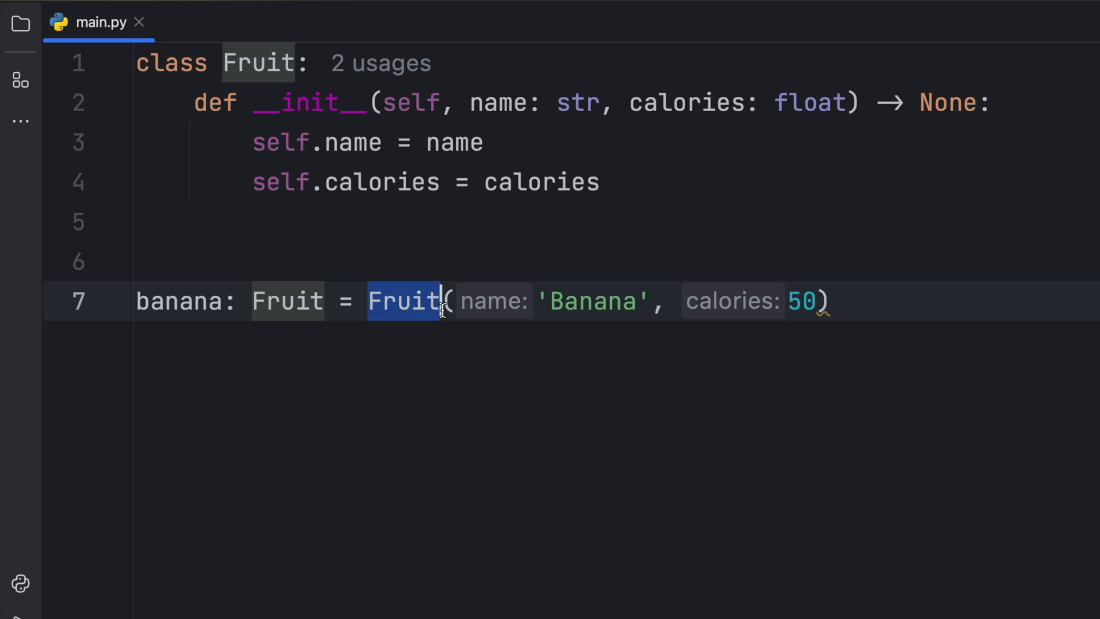
left_click(547, 420)
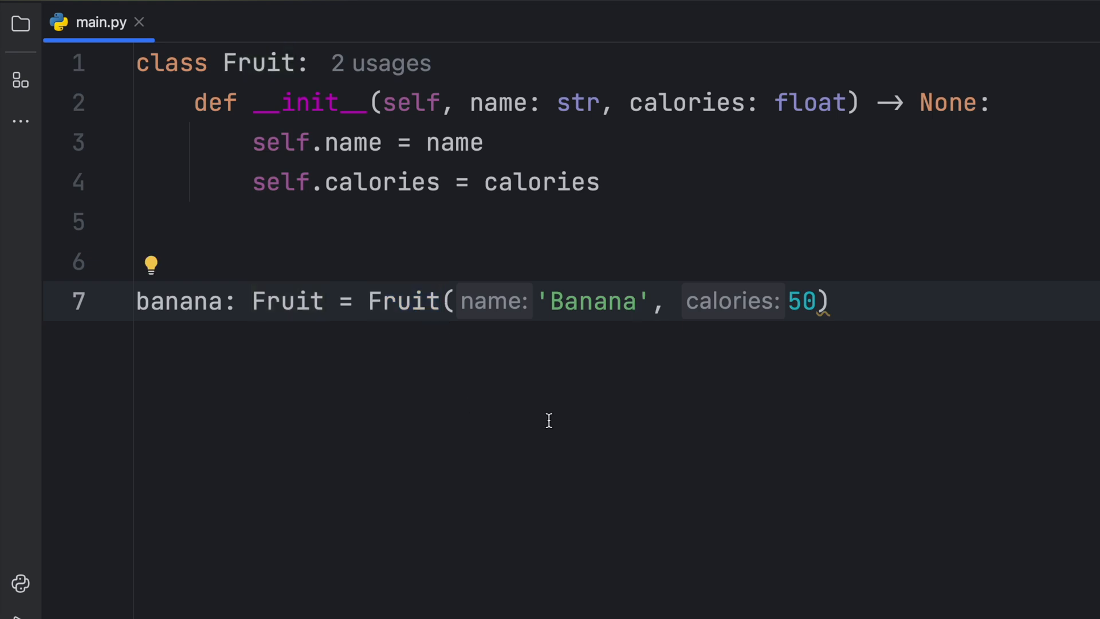
left_click(455, 301)
type("name=")
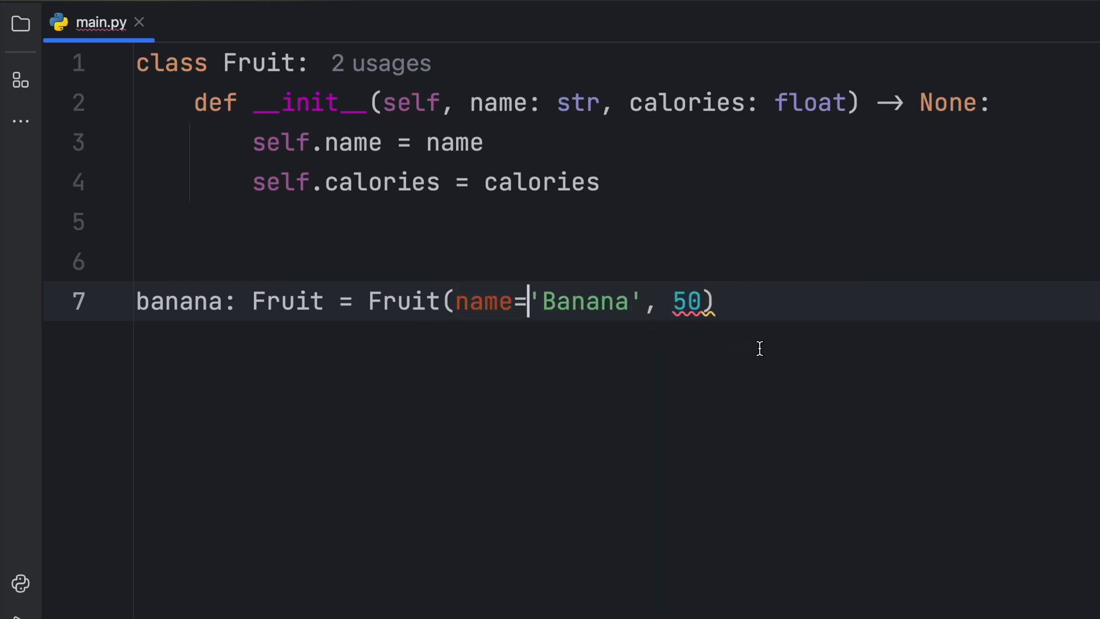
type("ca")
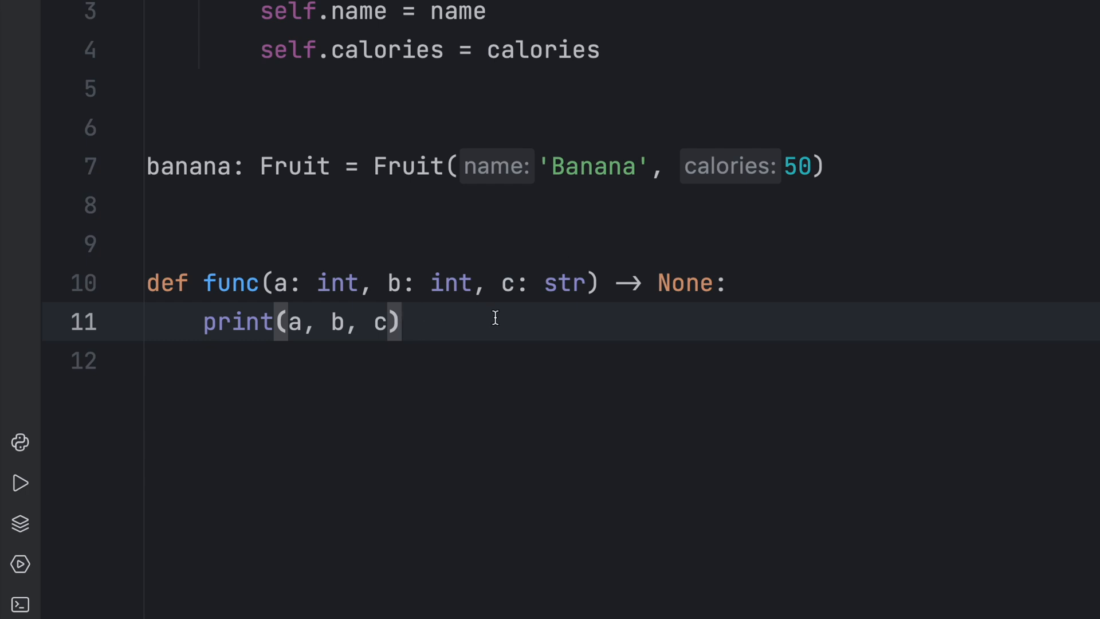
Add func(a, b, c) printing its arguments and call func(10, 20, 'text').
type("func(10, 20, '")
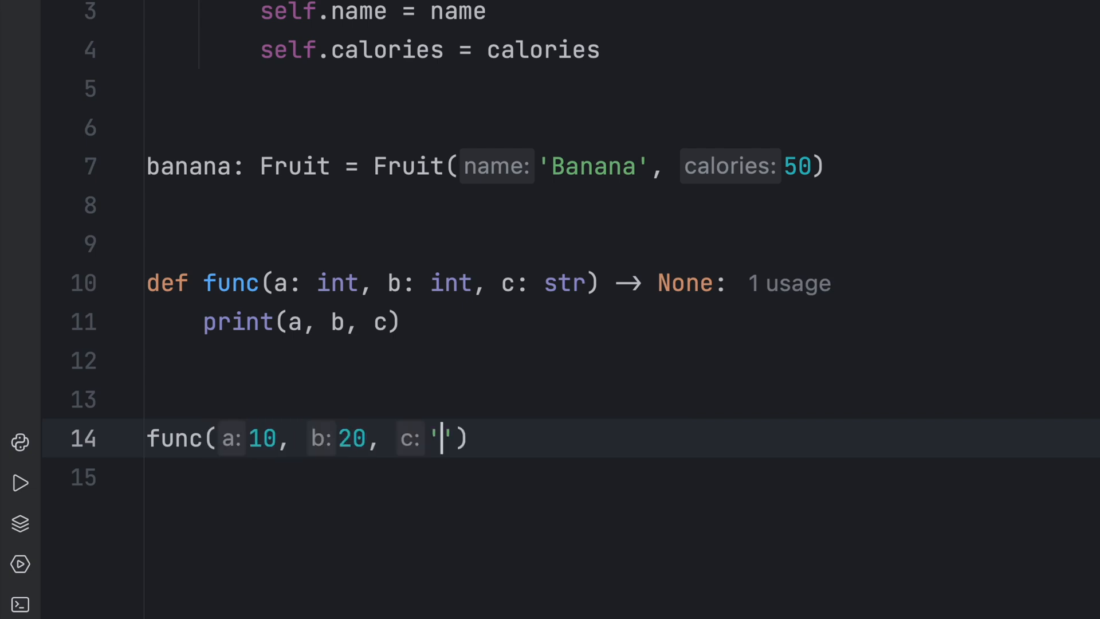
type("text")
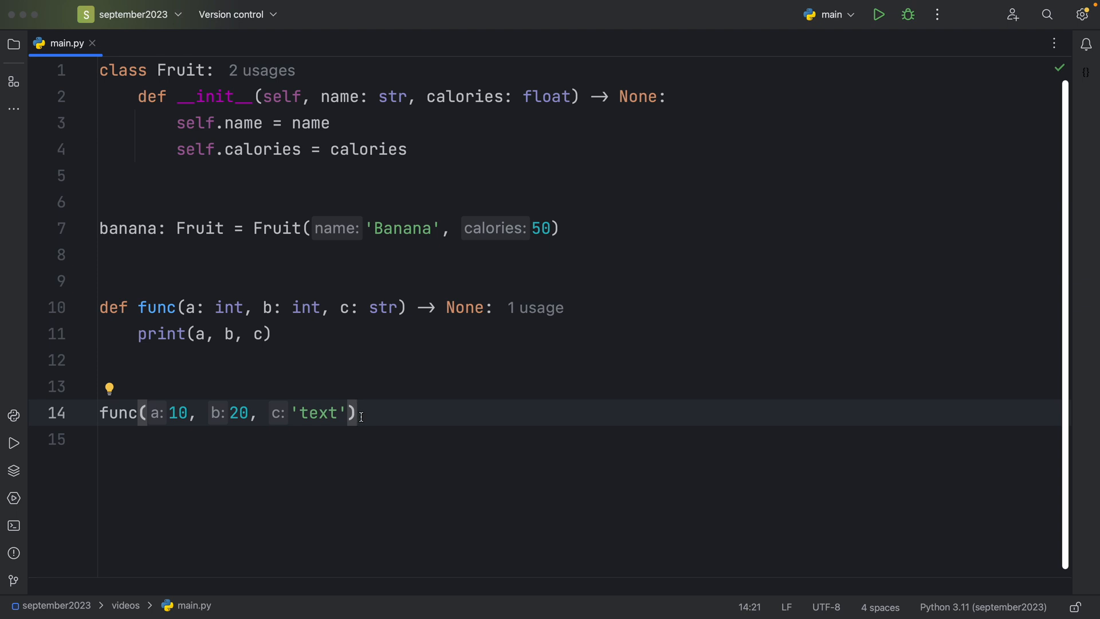
mouse_move(384, 462)
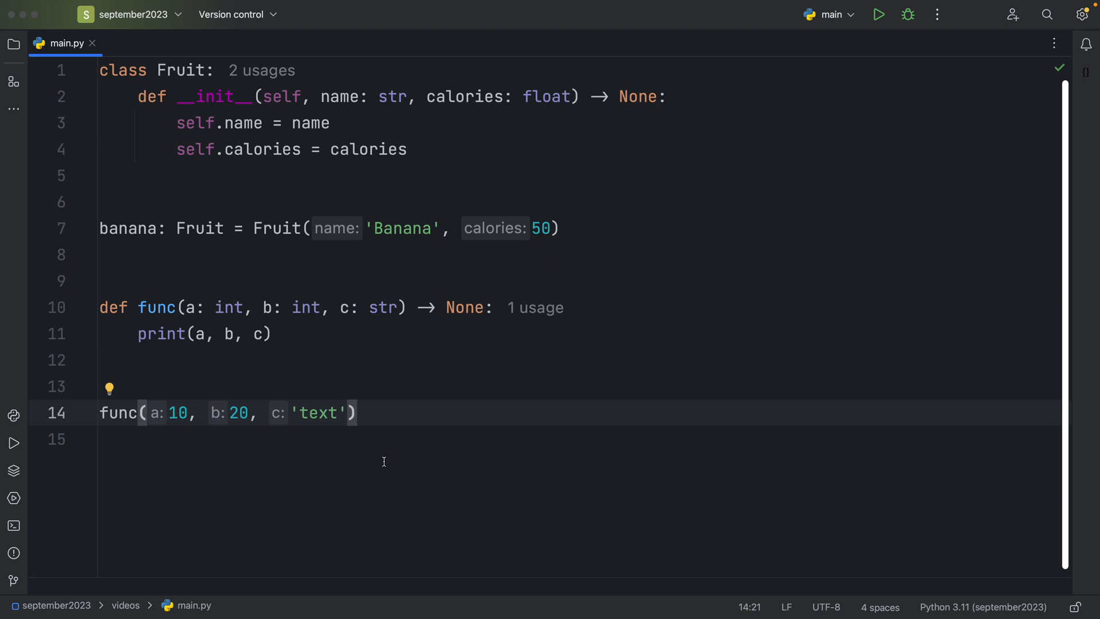
left_click(357, 412)
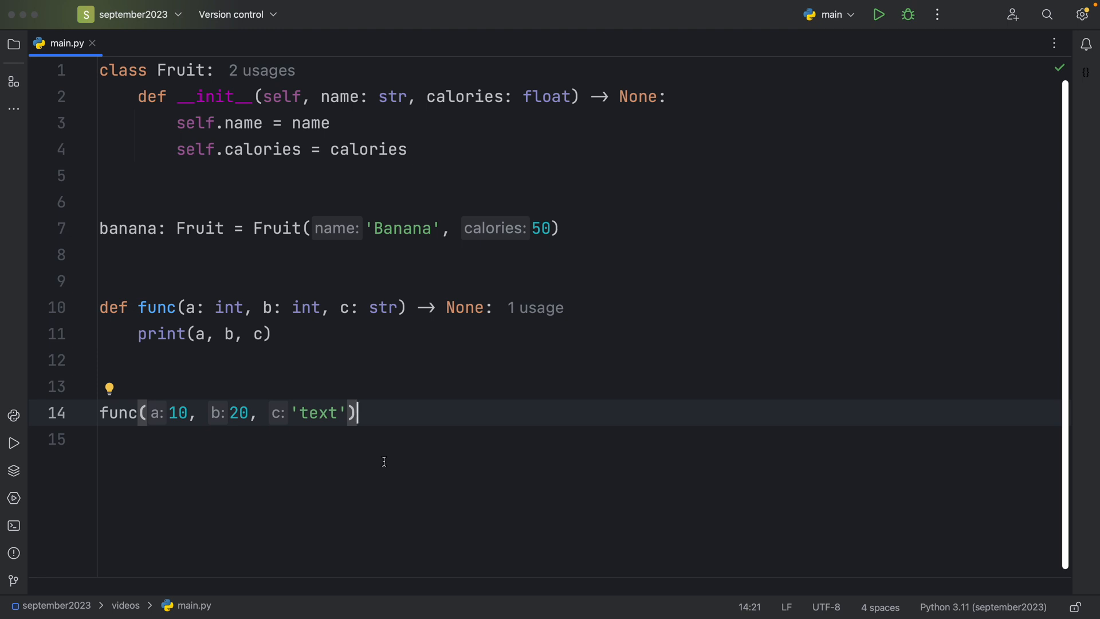
mouse_move(187, 302)
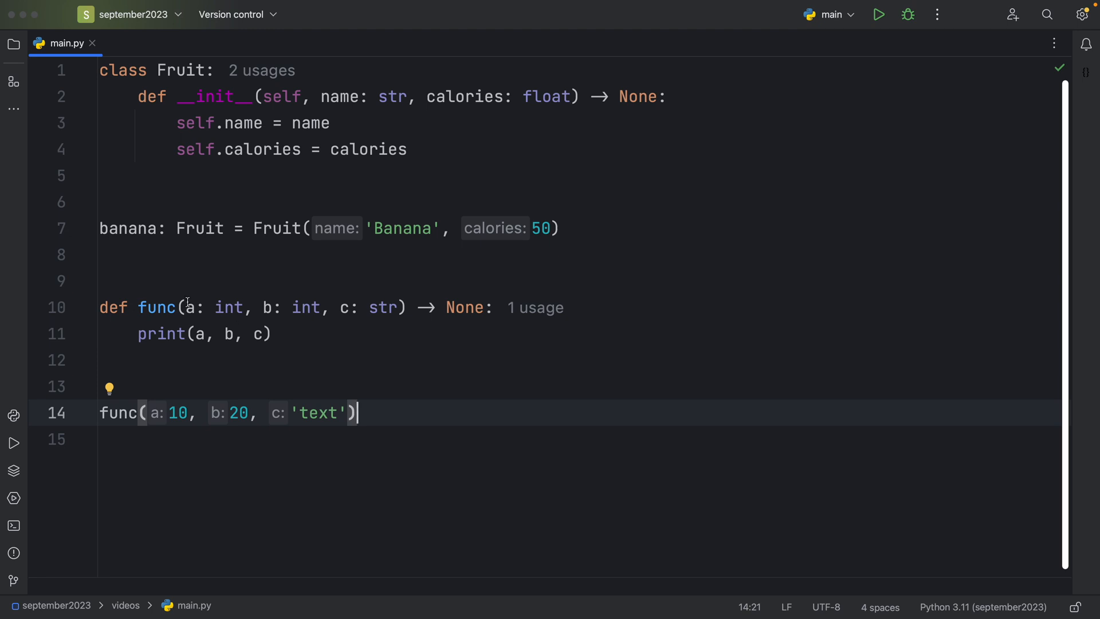
double_click(157, 307)
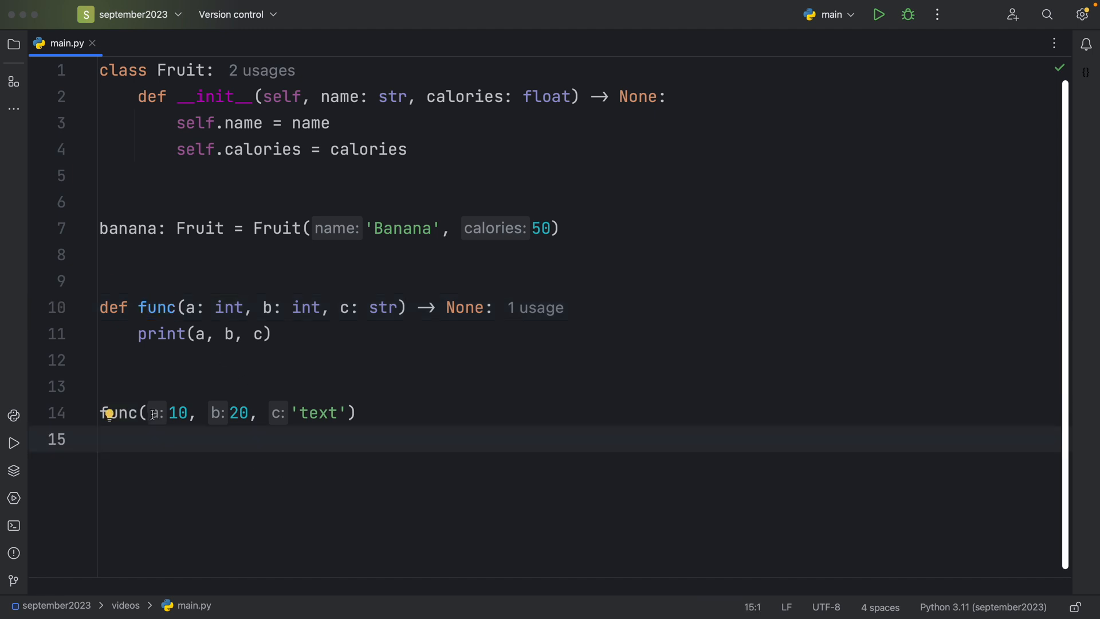
mouse_move(330, 418)
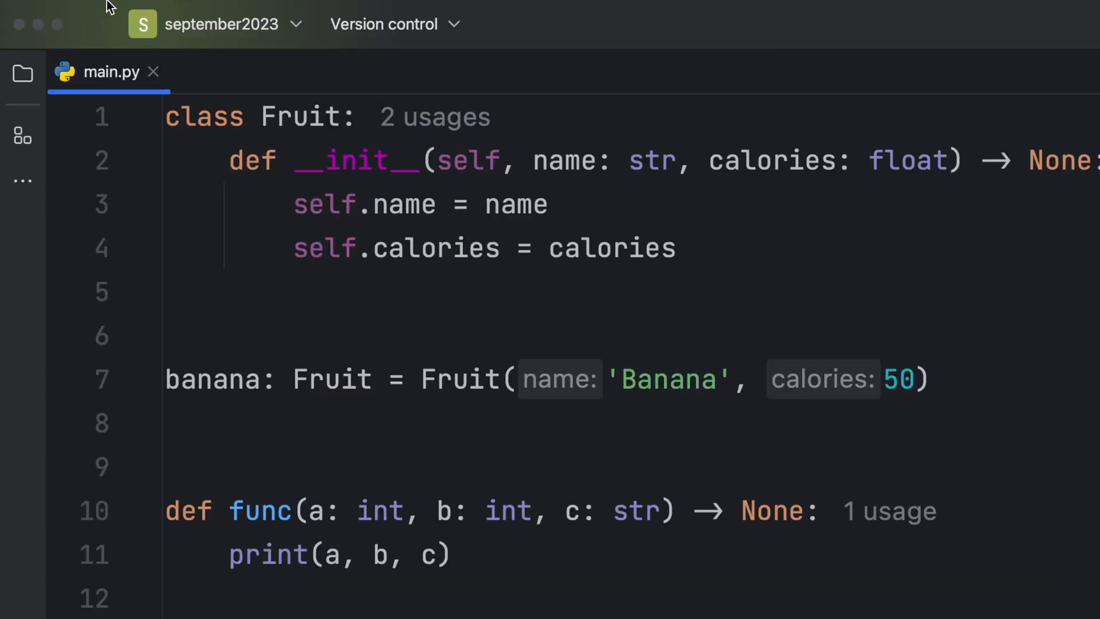
Open Settings from the PyCharm menu and expand the Editor category.
left_click(78, 11)
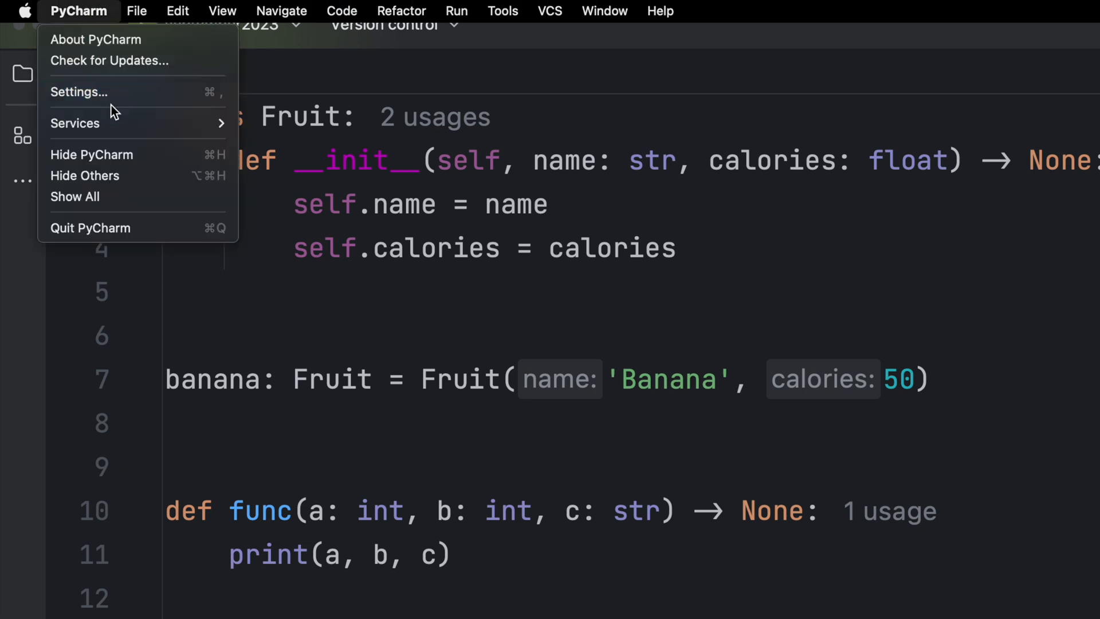
left_click(78, 92)
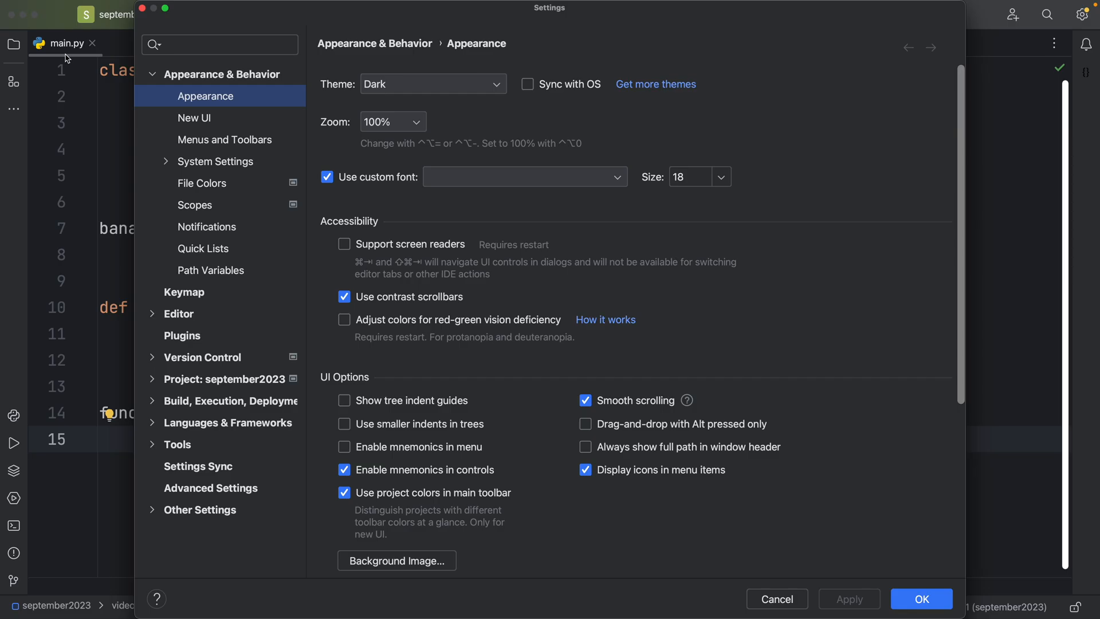
left_click(525, 176)
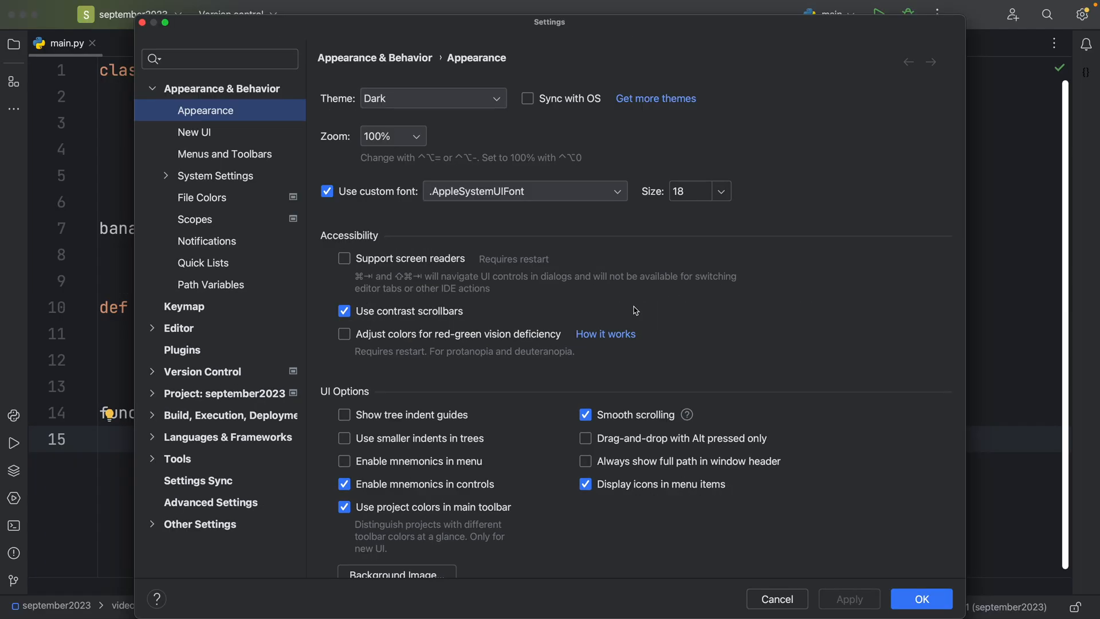
left_click(152, 328)
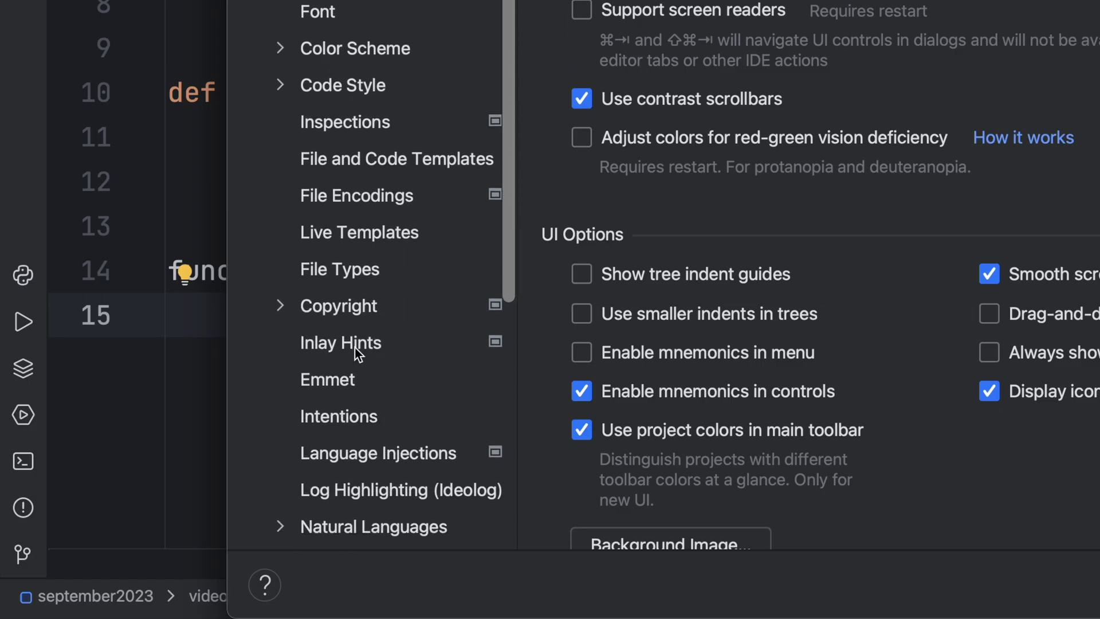
Show Inlay Hints, check the usages position choices without changing them, and select Code author.
left_click(340, 343)
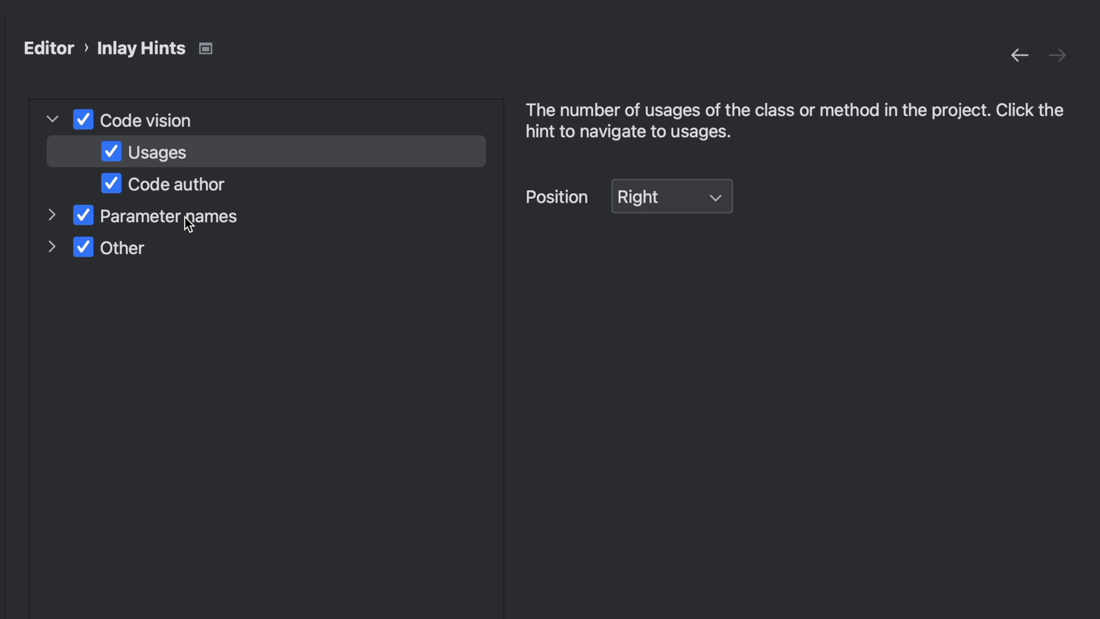
mouse_move(680, 310)
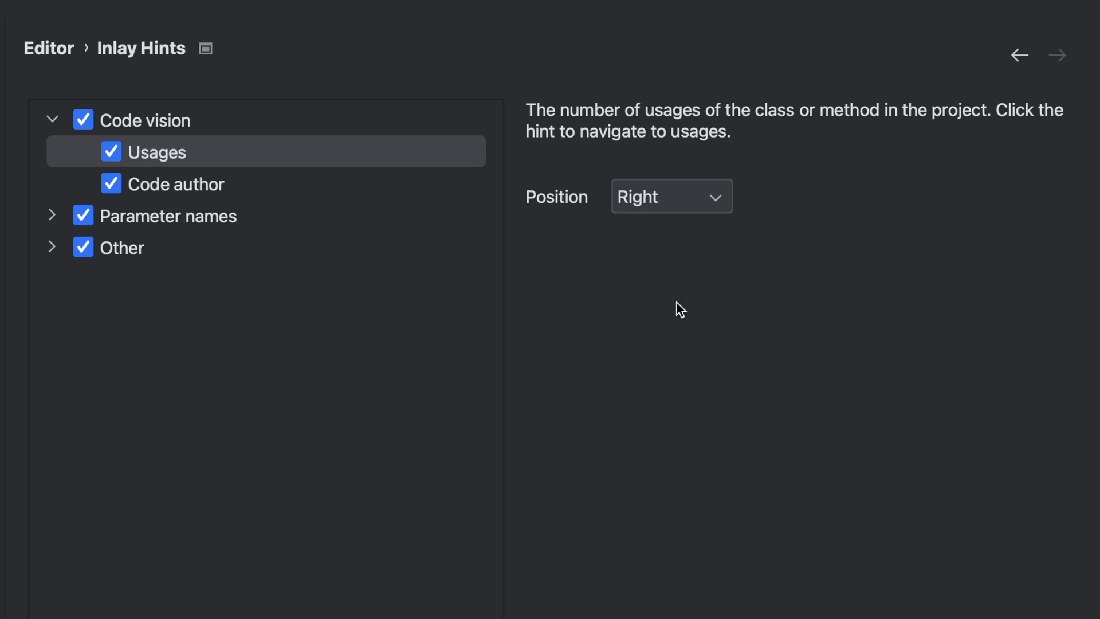
left_click(669, 195)
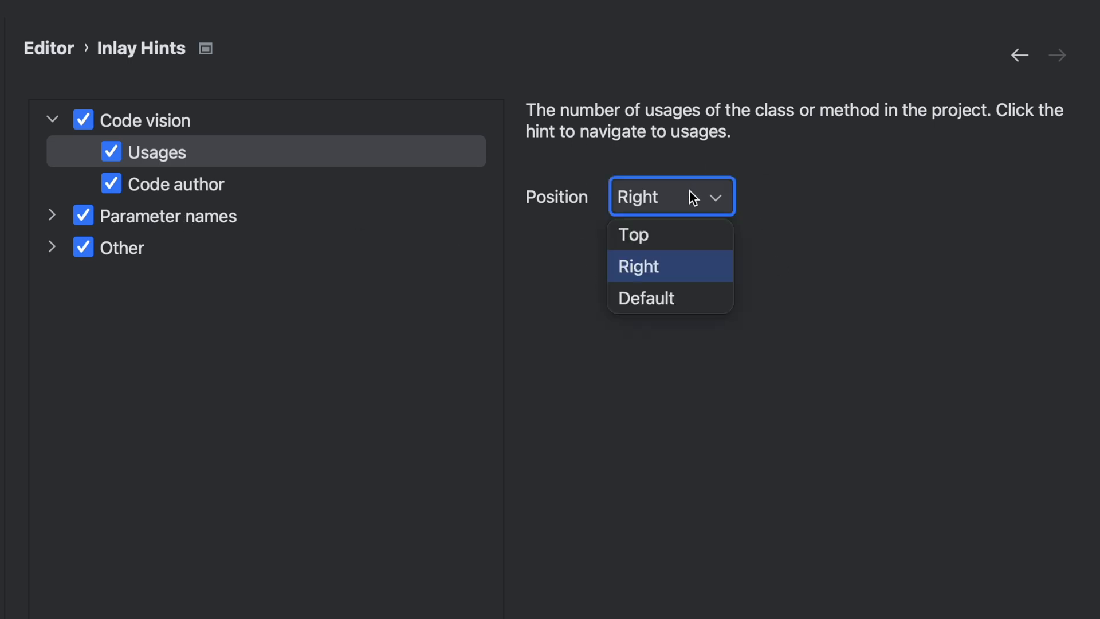
mouse_move(656, 235)
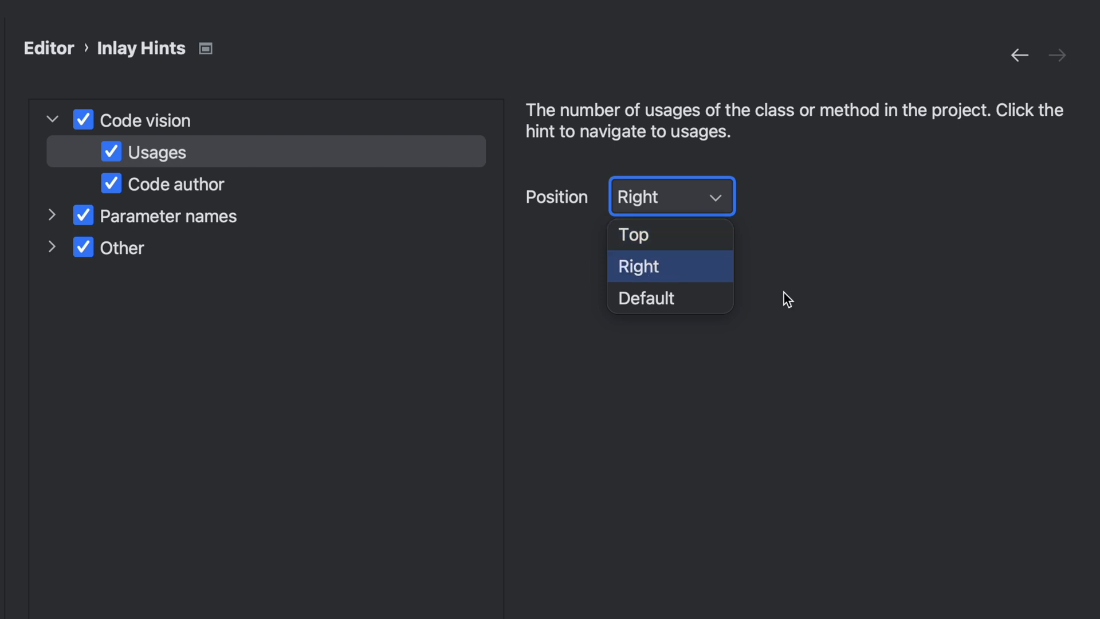
left_click(638, 266)
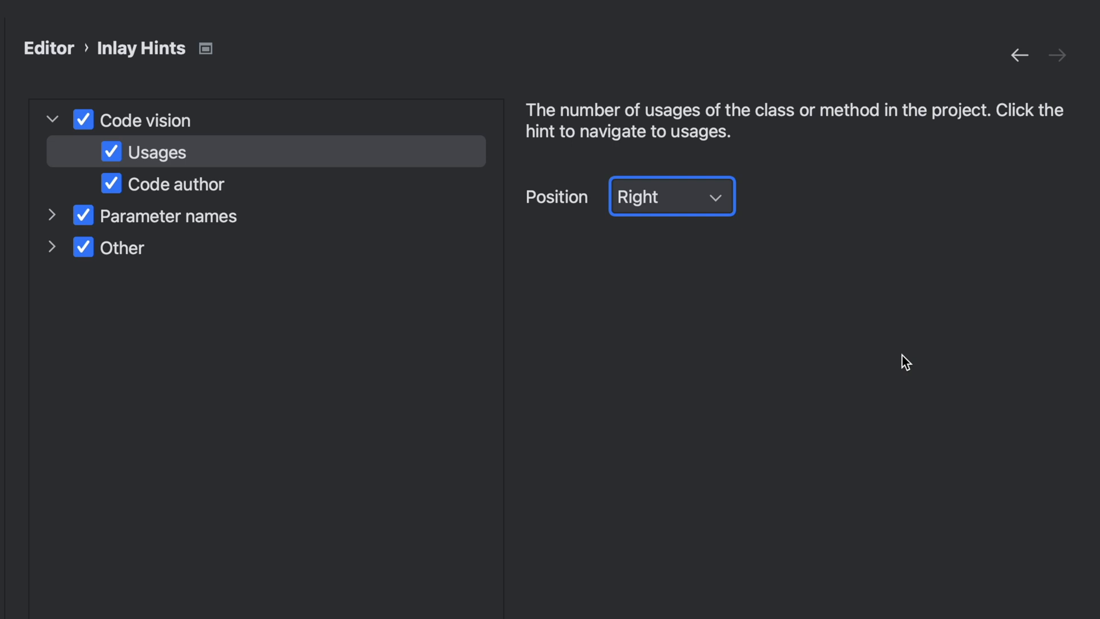
left_click(185, 184)
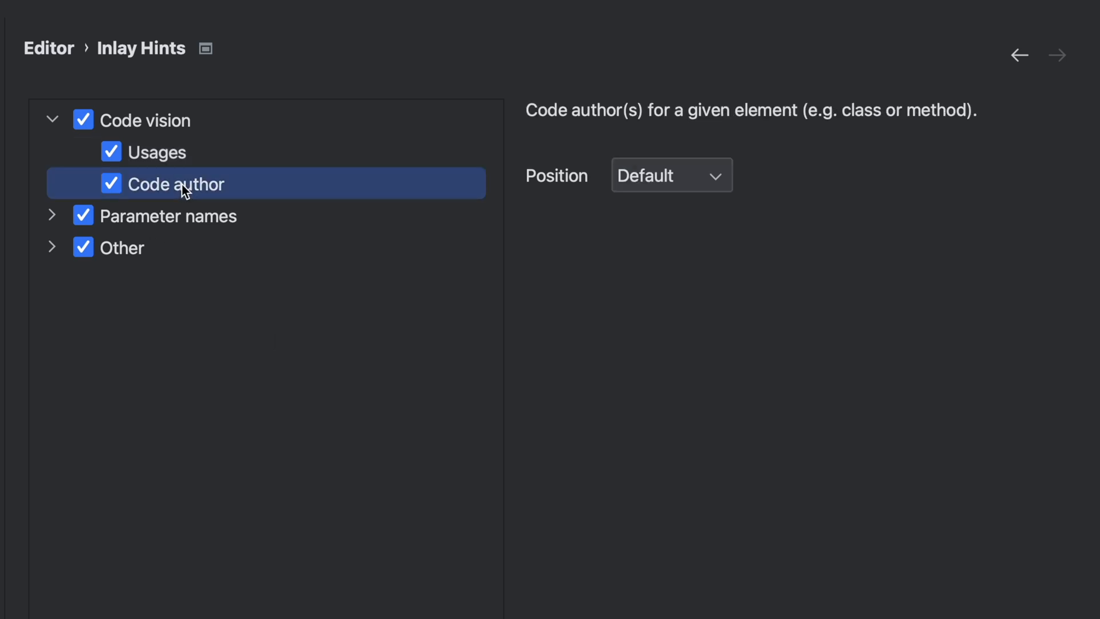
Expand Parameter names > Python to show constructor-call and non-literal argument hint options.
left_click(51, 215)
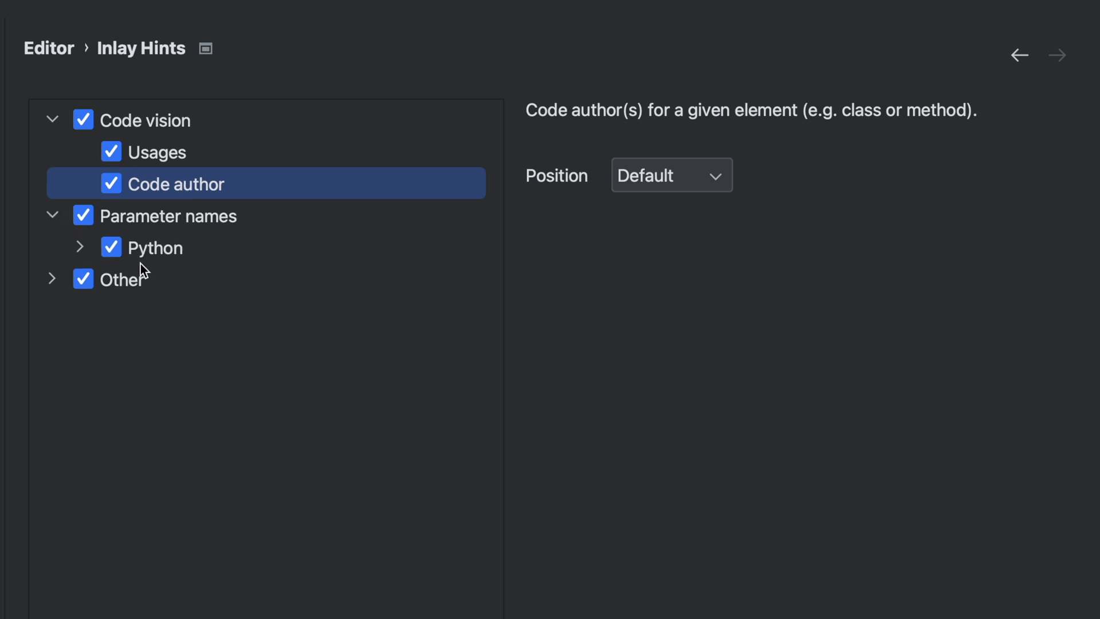
left_click(79, 246)
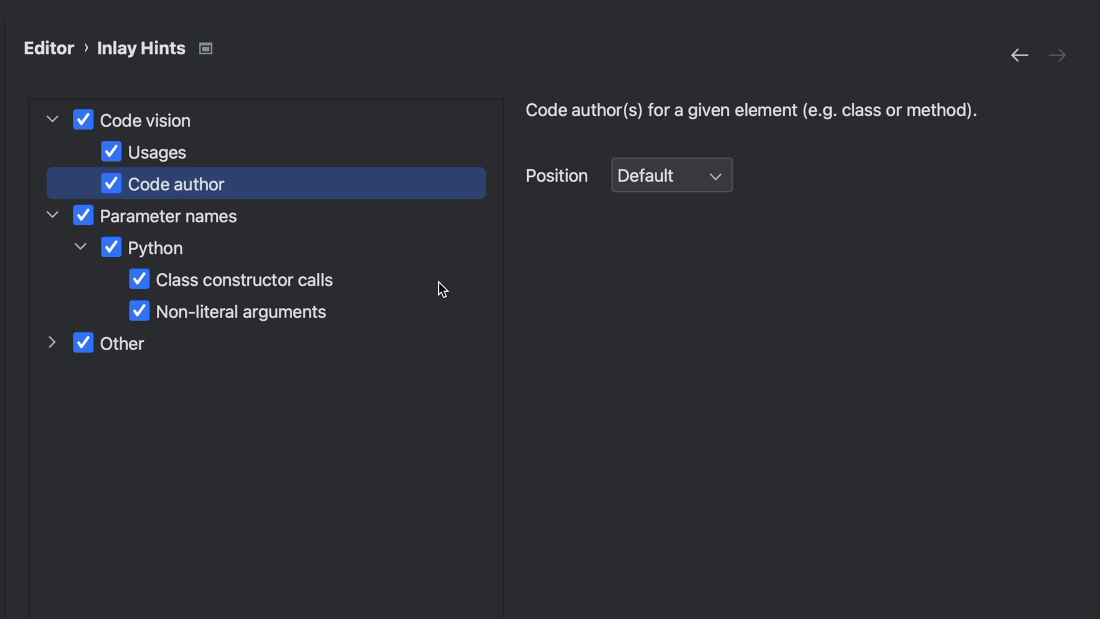
mouse_move(369, 320)
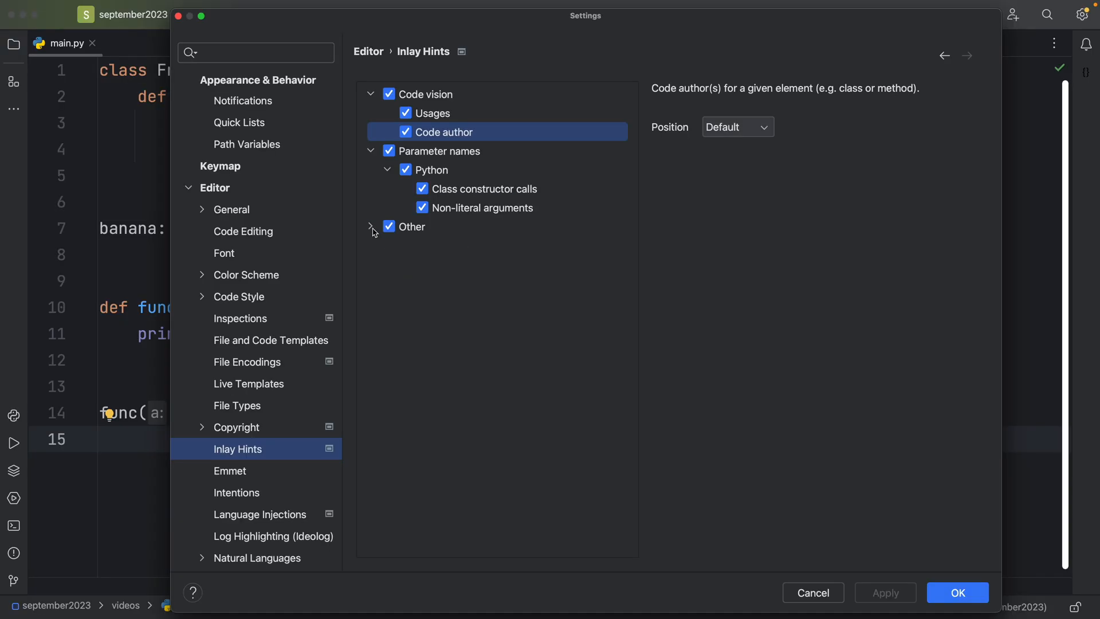
mouse_move(951, 565)
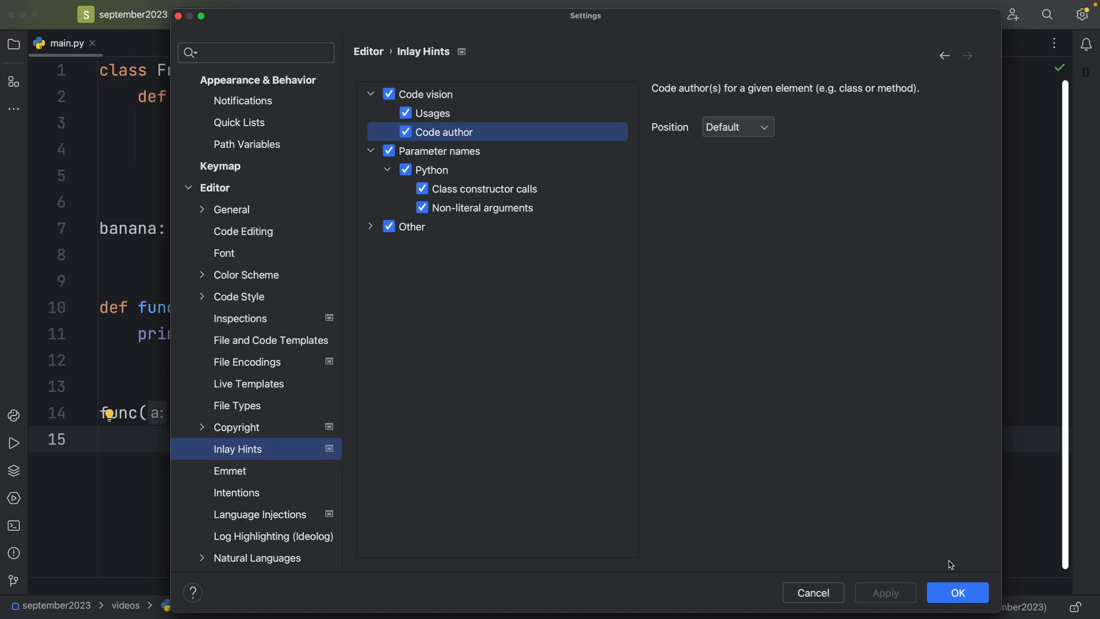
Confirm the Settings dialog with OK to return to main.py.
left_click(957, 591)
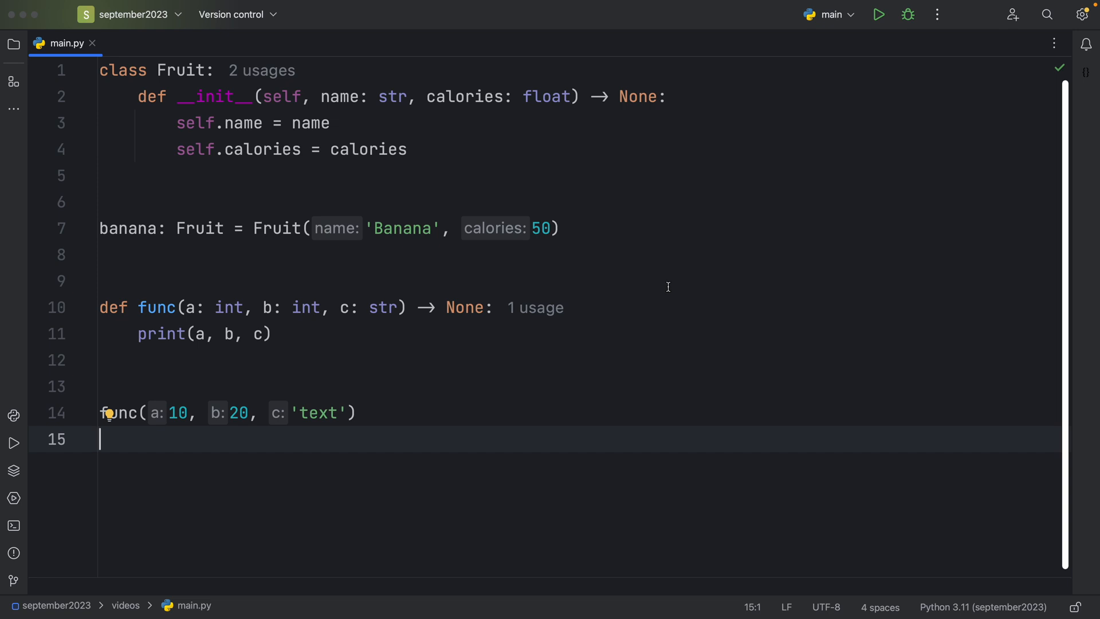
mouse_move(510, 461)
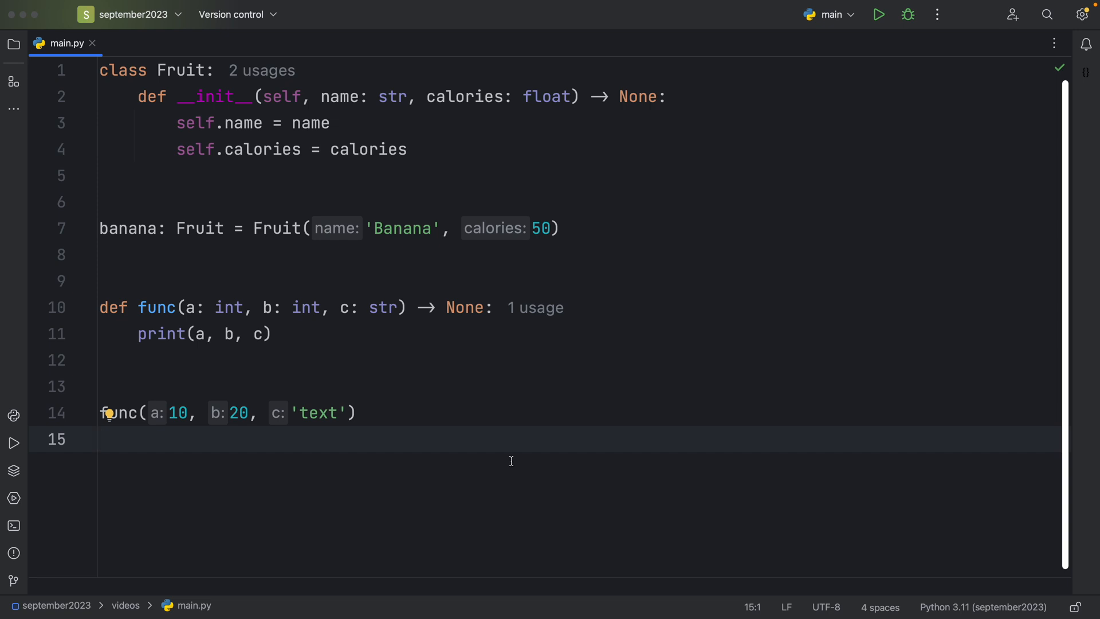